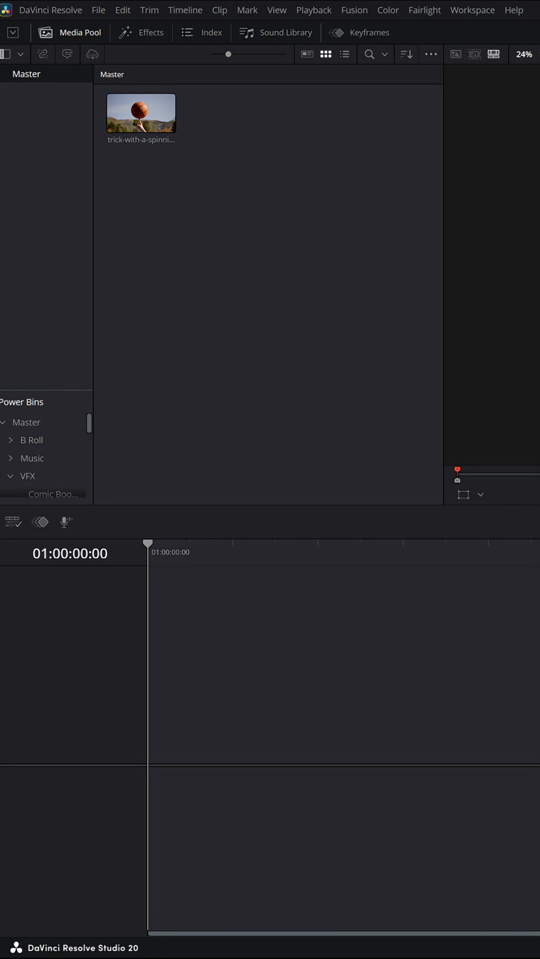
- Drag the basketball spinning-trick clip from the Media Pool onto Video 1 starting at zero
{"action": "left_click", "coordinate": [141, 114]}
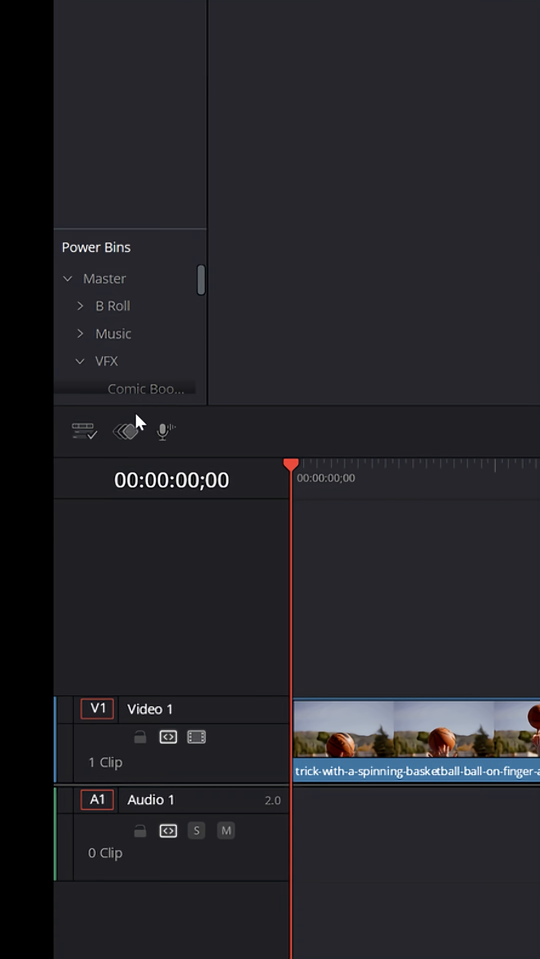
- Start creating a new empty timeline named Timeline 2 from the Media Pool's Timelines options
{"action": "left_click", "coordinate": [95, 430]}
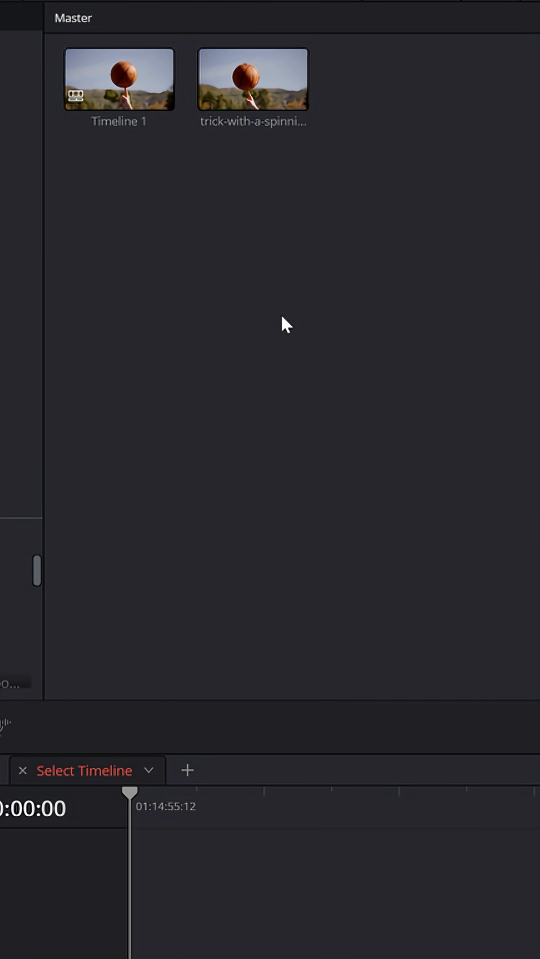
{"action": "right_click", "coordinate": [284, 324]}
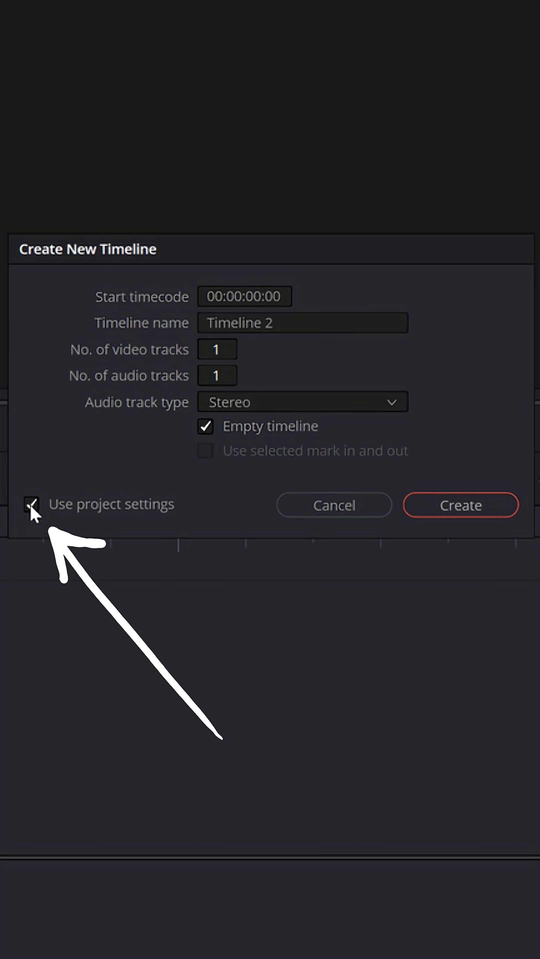
- Stop using project settings for the new timeline, then load Timeline 3's multi-track edit from the Timelines bin
{"action": "left_click", "coordinate": [31, 504]}
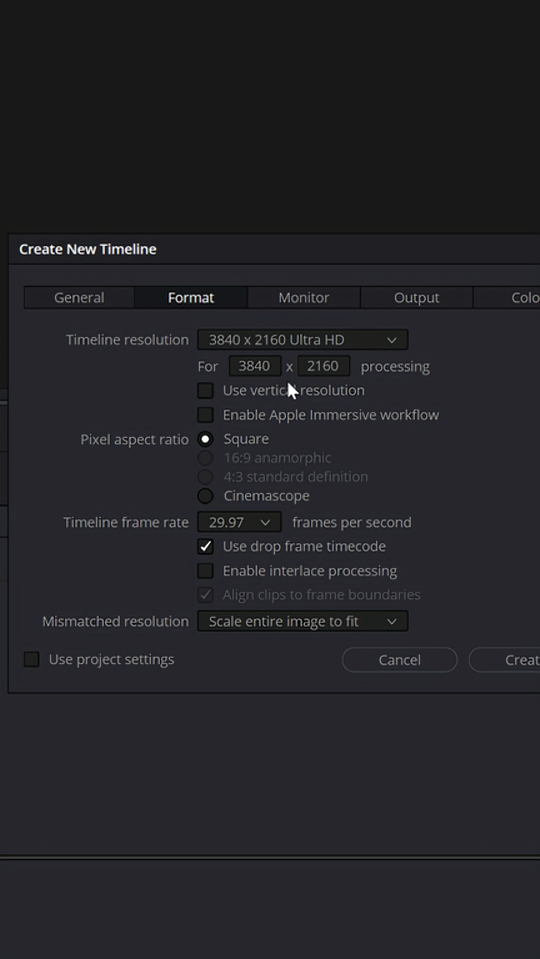
{"action": "mouse_move", "coordinate": [248, 432]}
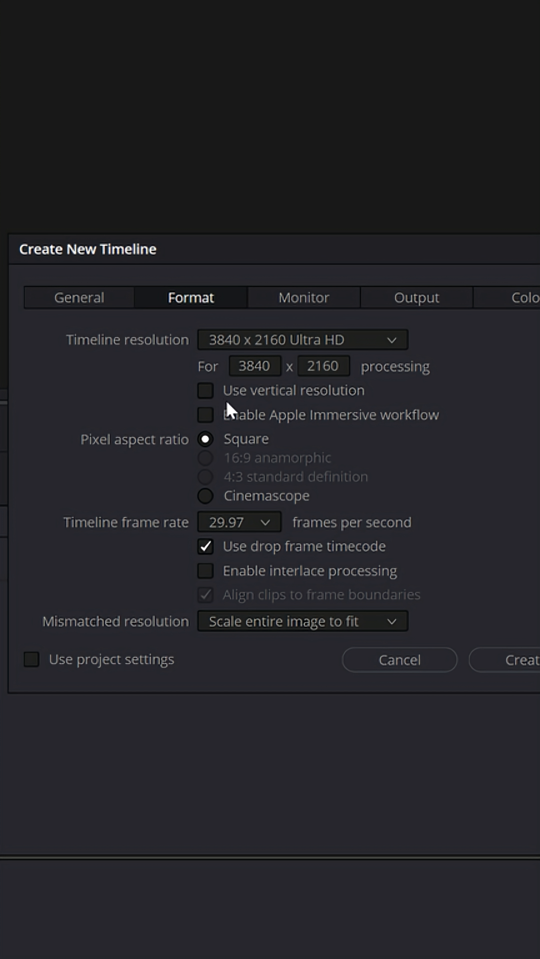
{"action": "left_click", "coordinate": [515, 659]}
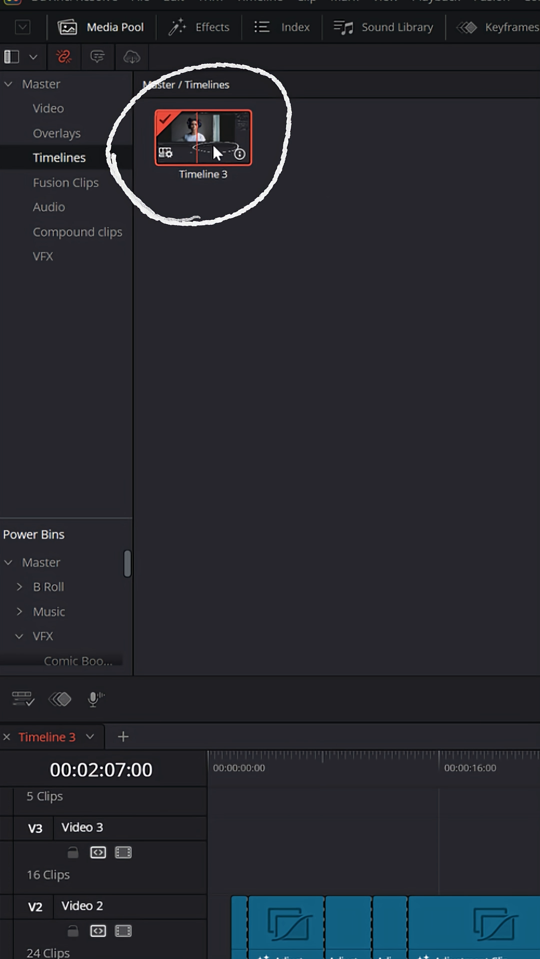
- Copy Timeline 3 and switch to the Video #260 project to paste it beside Timeline 1
{"action": "key", "text": "ctrl+c"}
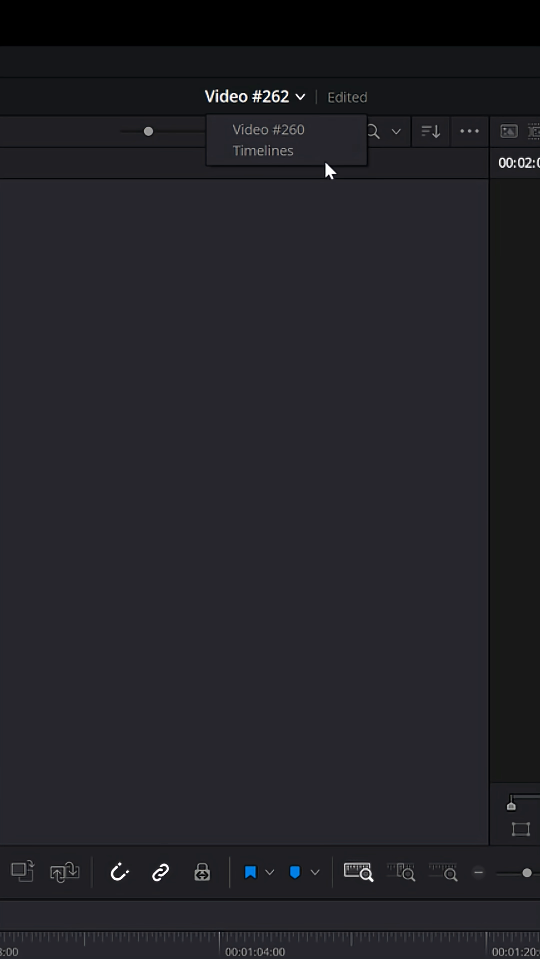
{"action": "left_click", "coordinate": [268, 129]}
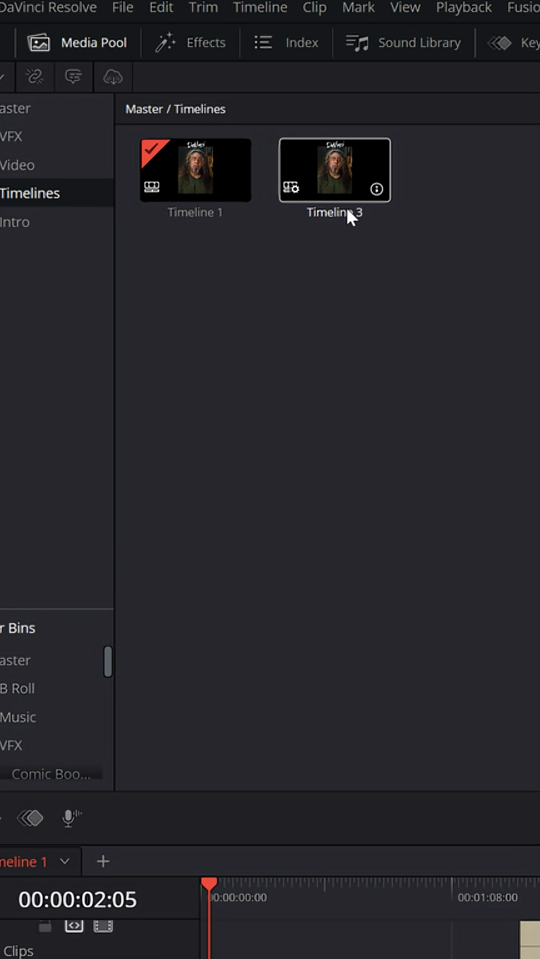
{"action": "mouse_move", "coordinate": [340, 184]}
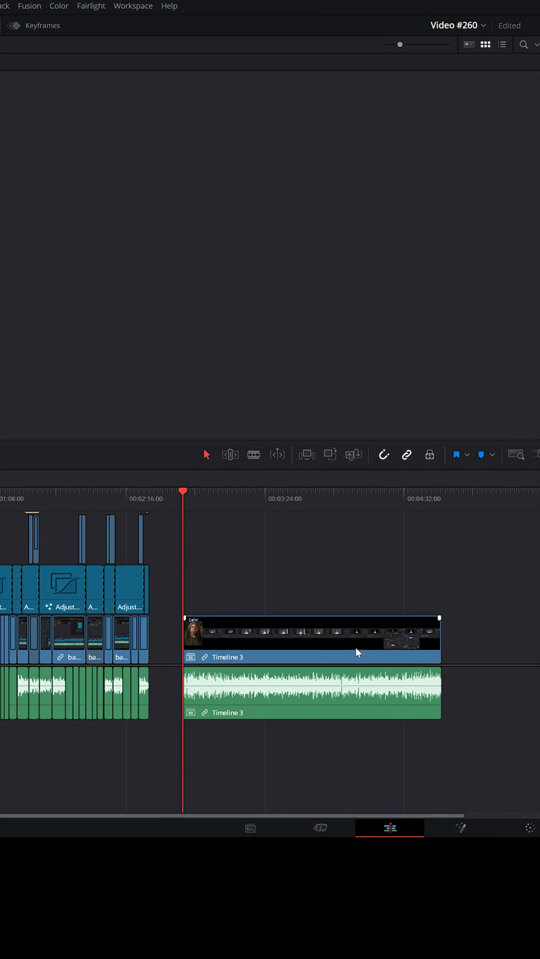
{"action": "mouse_move", "coordinate": [392, 627]}
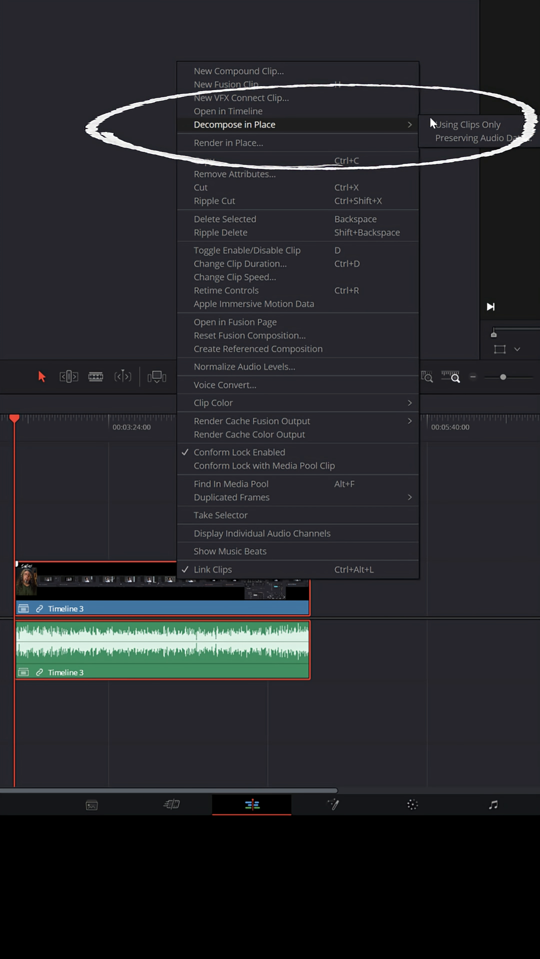
- Decompose Timeline 3 in place using clips only, leaving its individual clips in Timeline 1
{"action": "left_click", "coordinate": [466, 125]}
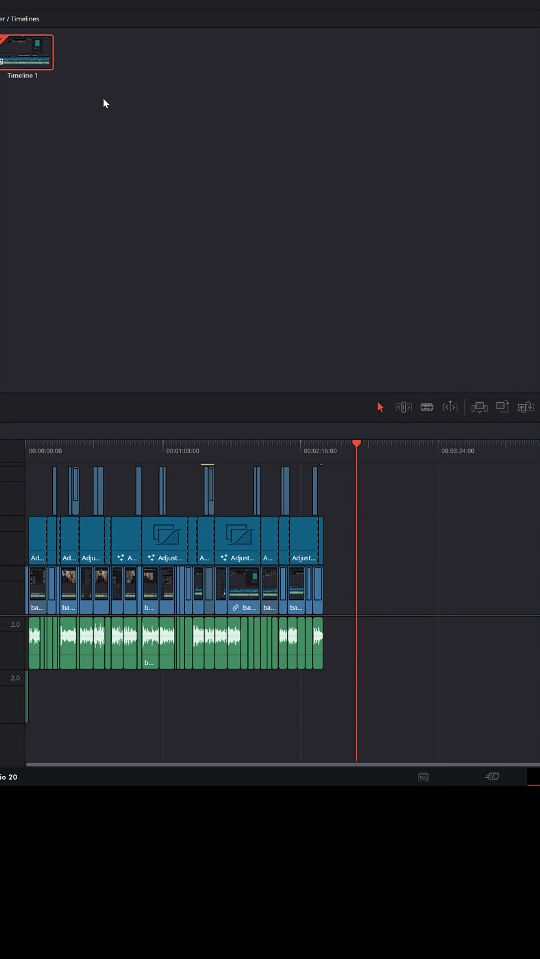
- Duplicate Timeline 1 so 'Timeline 1 copy' appears beside it in the Timelines bin
{"action": "right_click", "coordinate": [123, 147]}
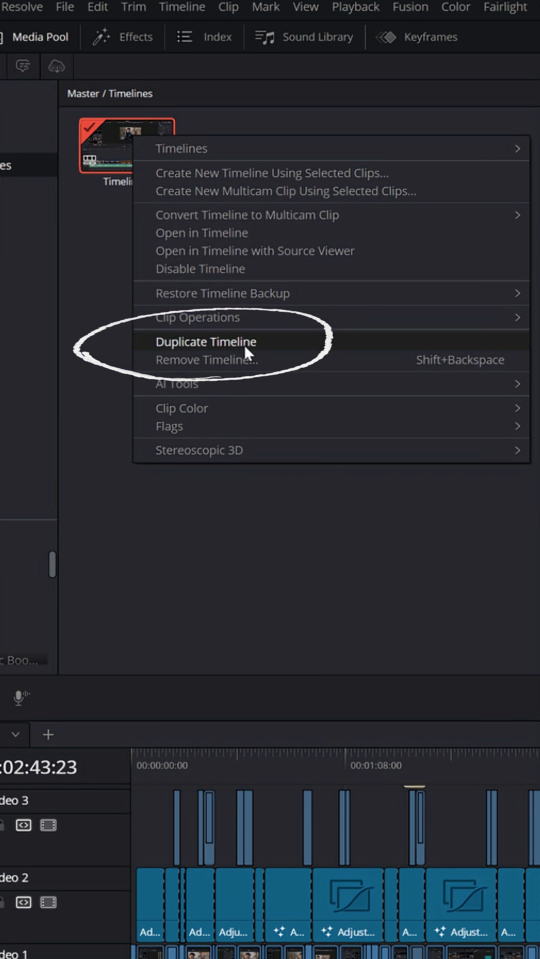
{"action": "left_click", "coordinate": [205, 341]}
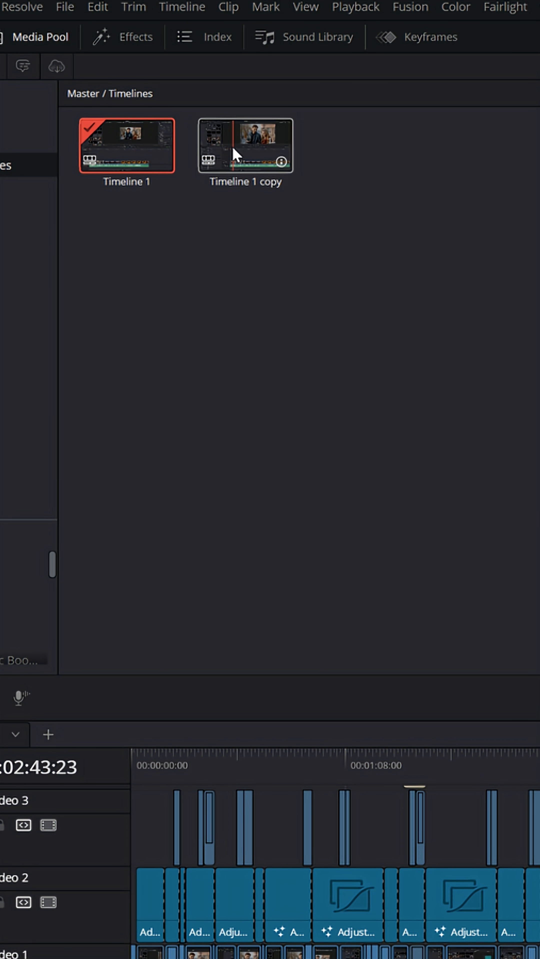